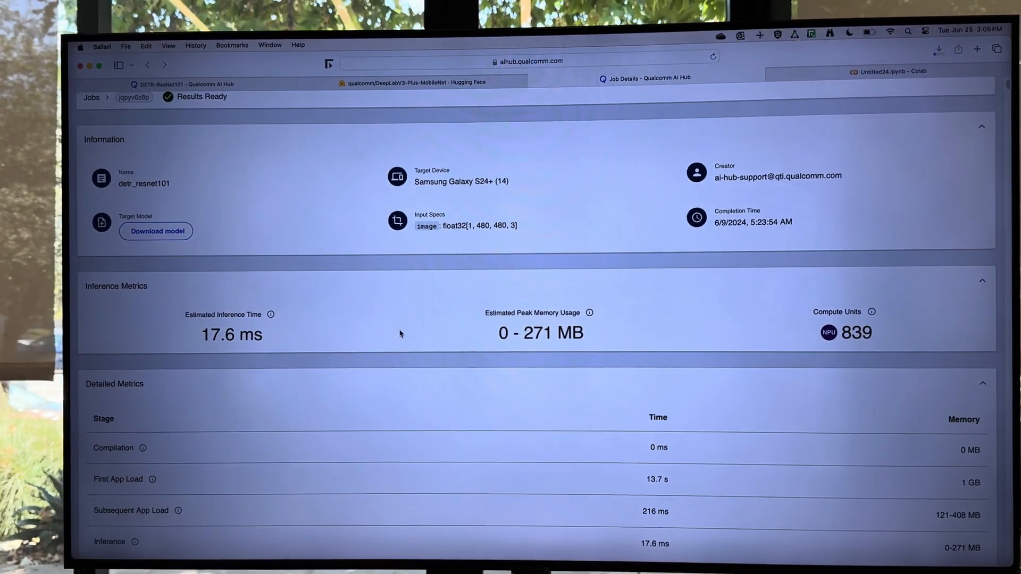
# Scroll the job details back up toward the DETR-ResNet101 inference metrics.
pyautogui.scroll(3)
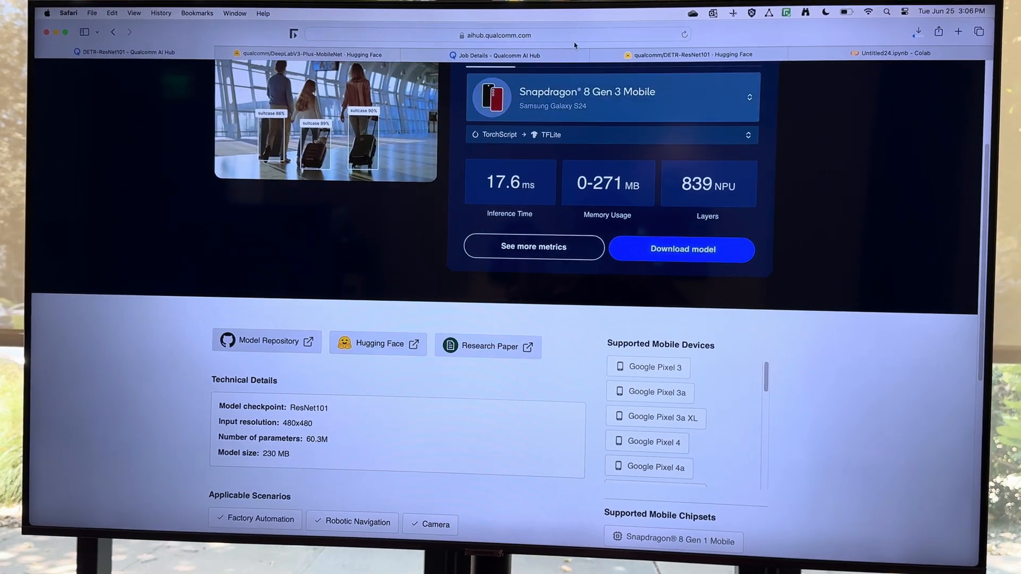
# Read the Hugging Face DETR-ResNet101 card down to its pip install and API-token configuration sections.
pyautogui.click(695, 54)
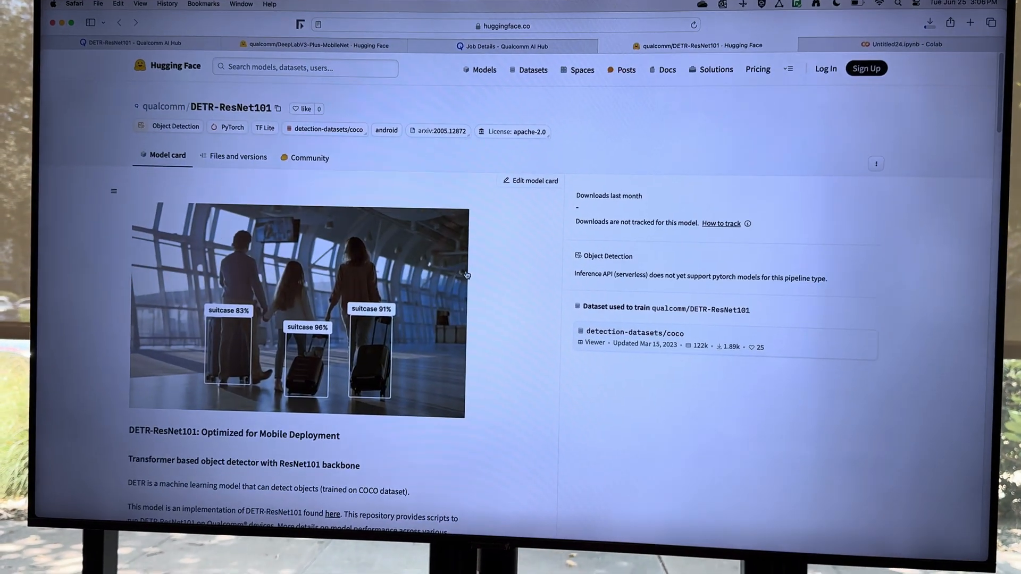
pyautogui.scroll(-3)
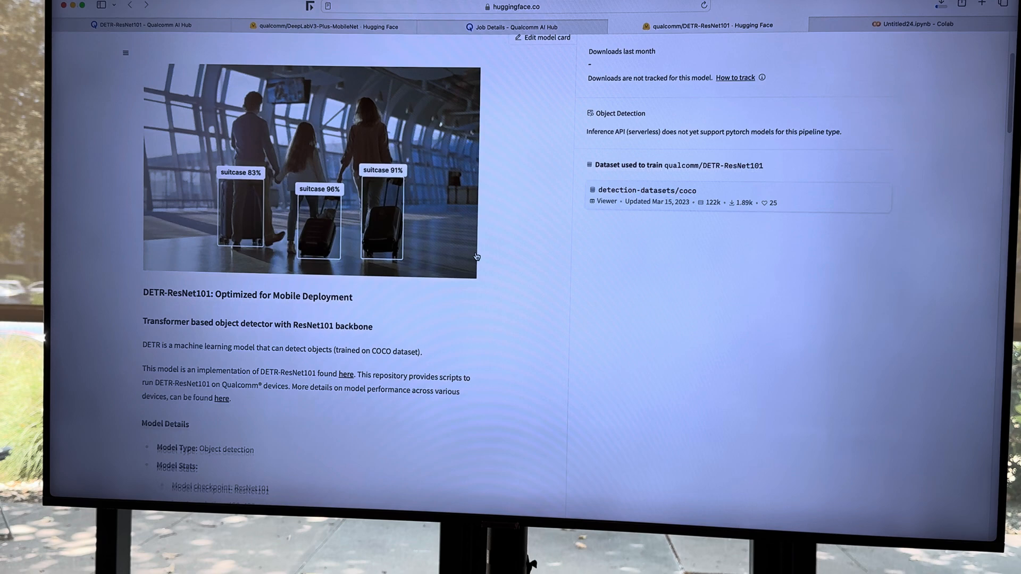
pyautogui.scroll(-3)
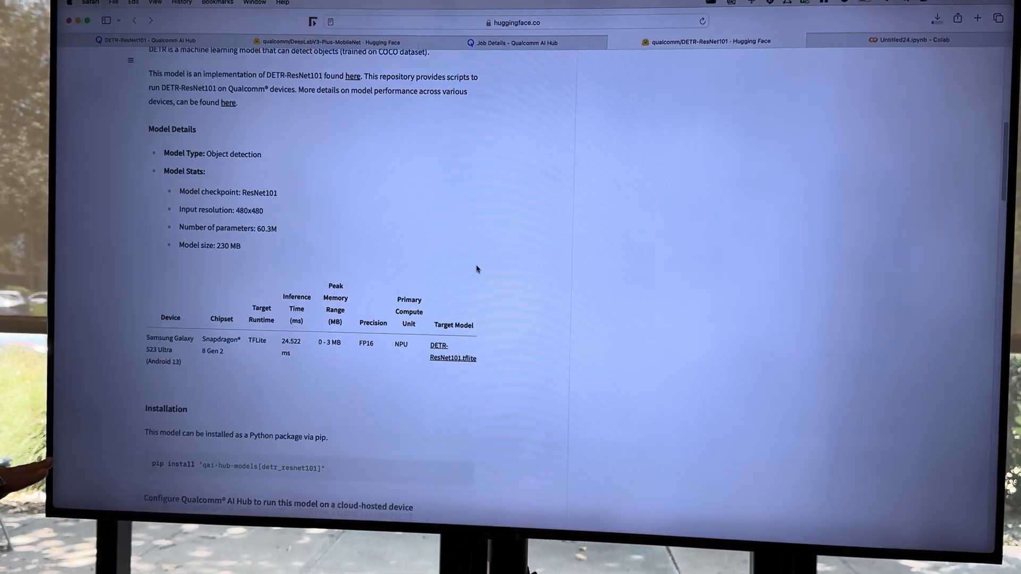
pyautogui.scroll(-3)
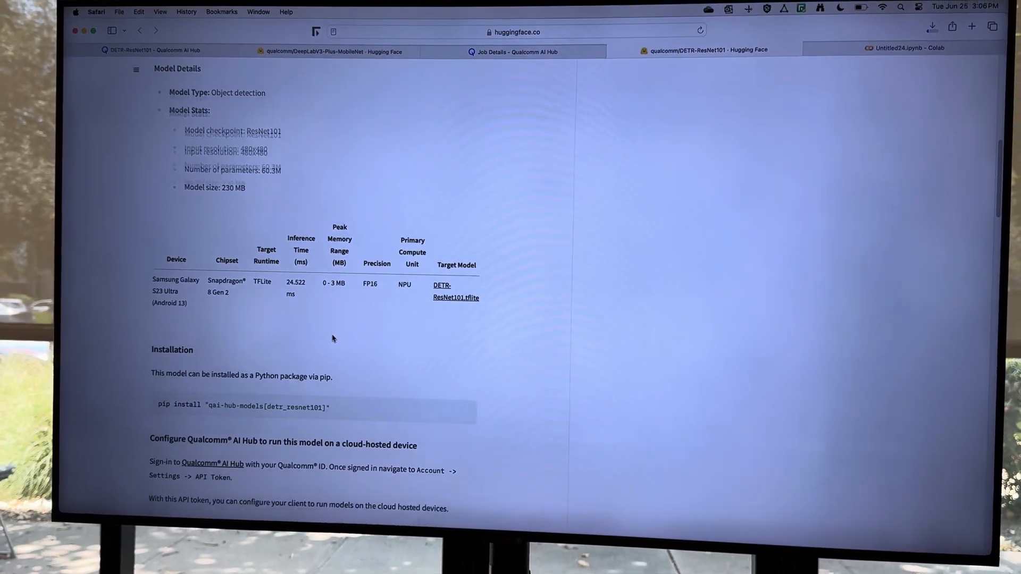
pyautogui.scroll(-3)
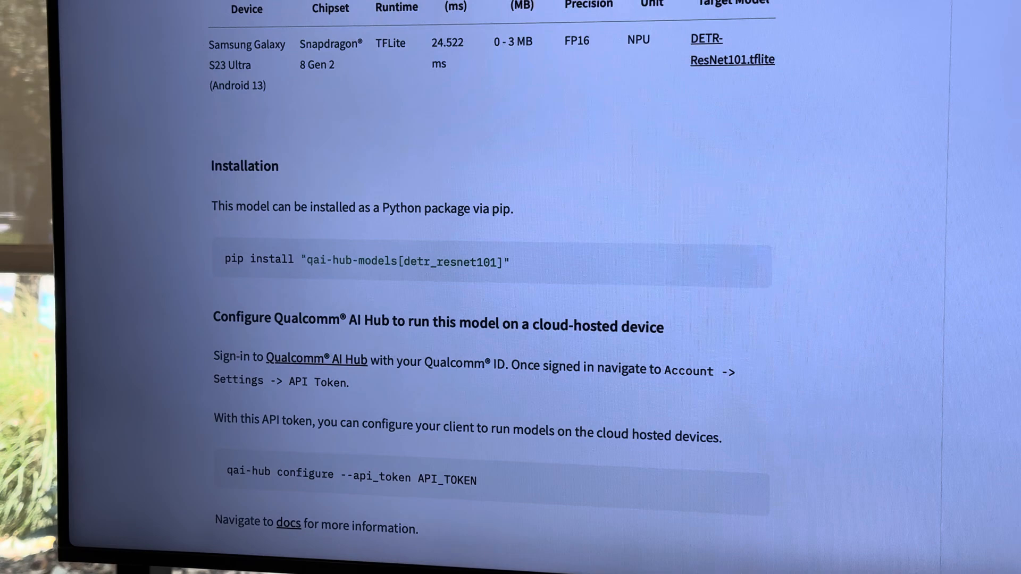
pyautogui.scroll(3)
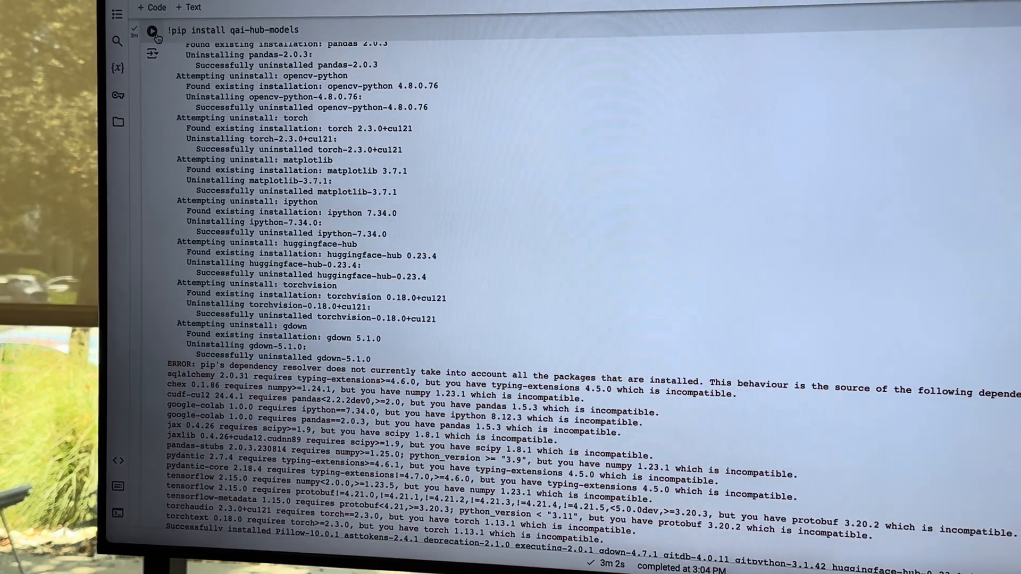
# Scroll through the qai-hub-models pip install output and the card's Configure Qualcomm AI Hub section.
pyautogui.scroll(-3)
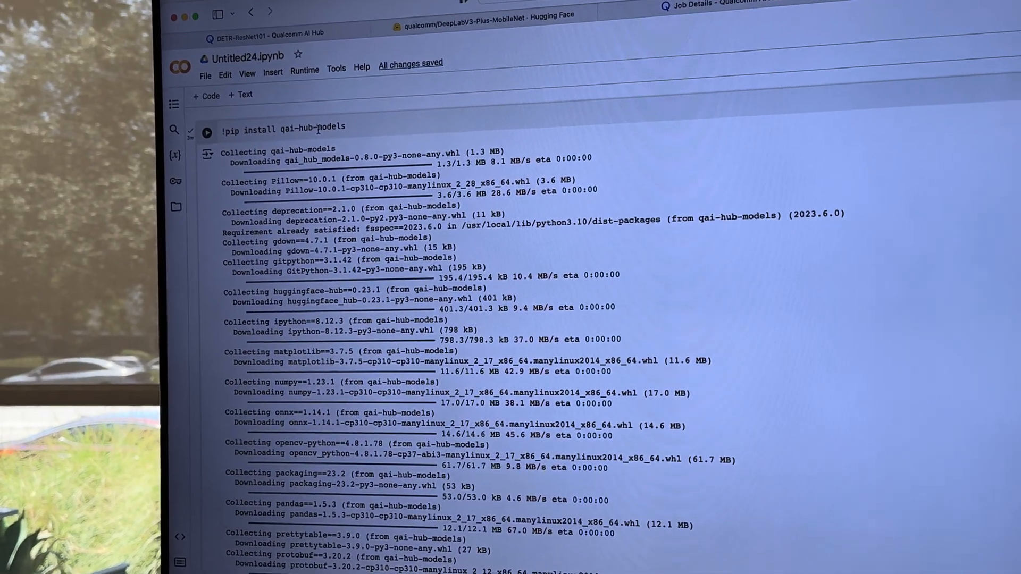
pyautogui.scroll(-3)
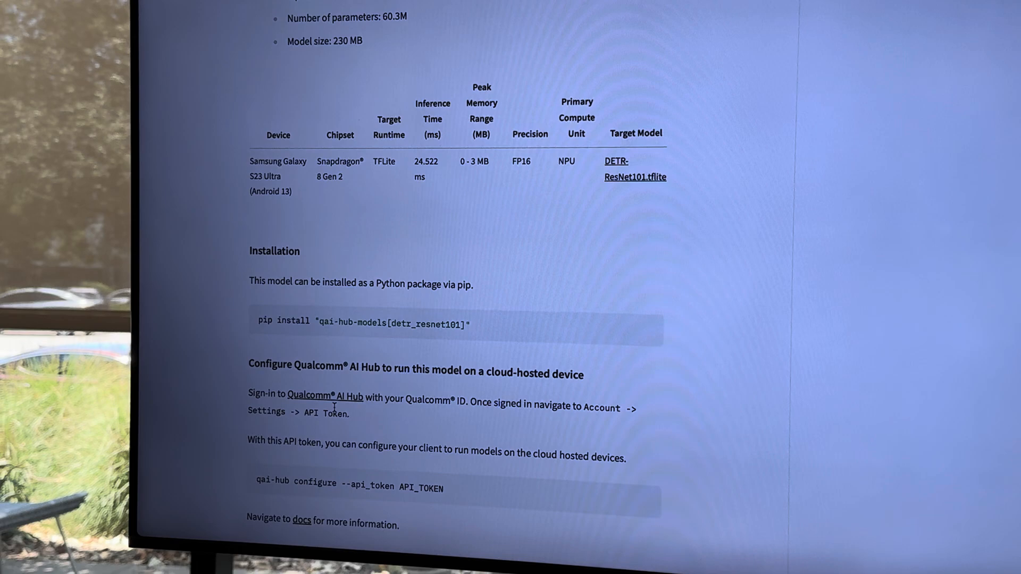
# Run !qai-hub configure --api_token <token> so the configuration is saved to client.ini.
pyautogui.scroll(-3)
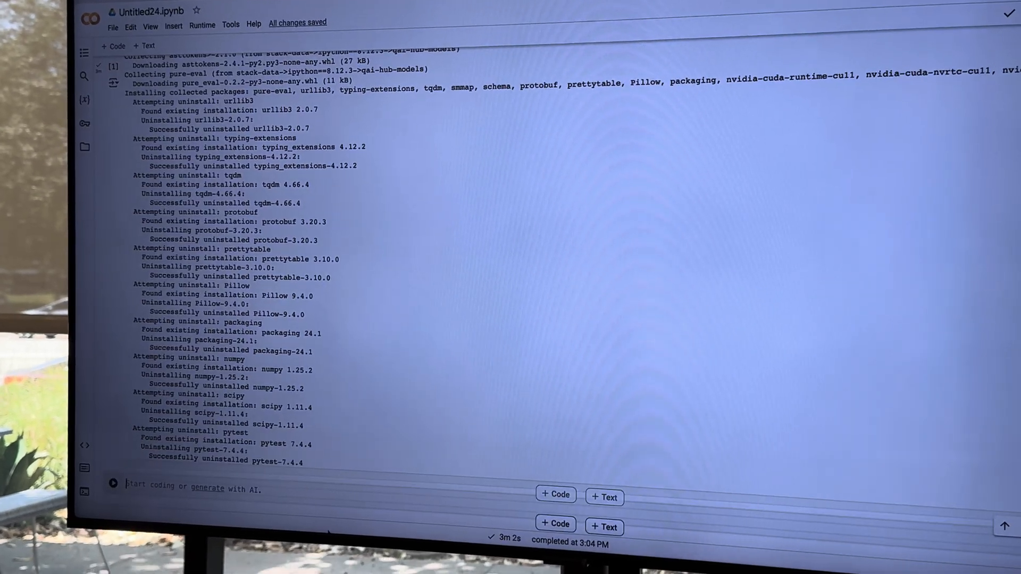
pyautogui.write('!qai-hub configure --api_token 3d19280e271a2d36ba02d2a374be56a0730b787c')
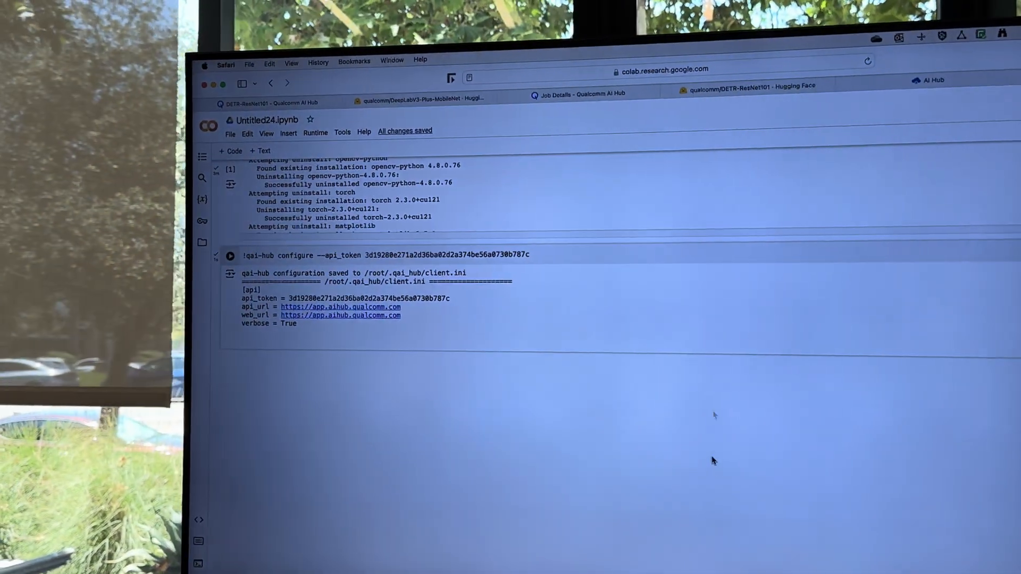
# Review the DeepLabV3-Plus-MobileNet card's Demo and cloud-device Run instructions before exporting in Colab.
pyautogui.click(417, 52)
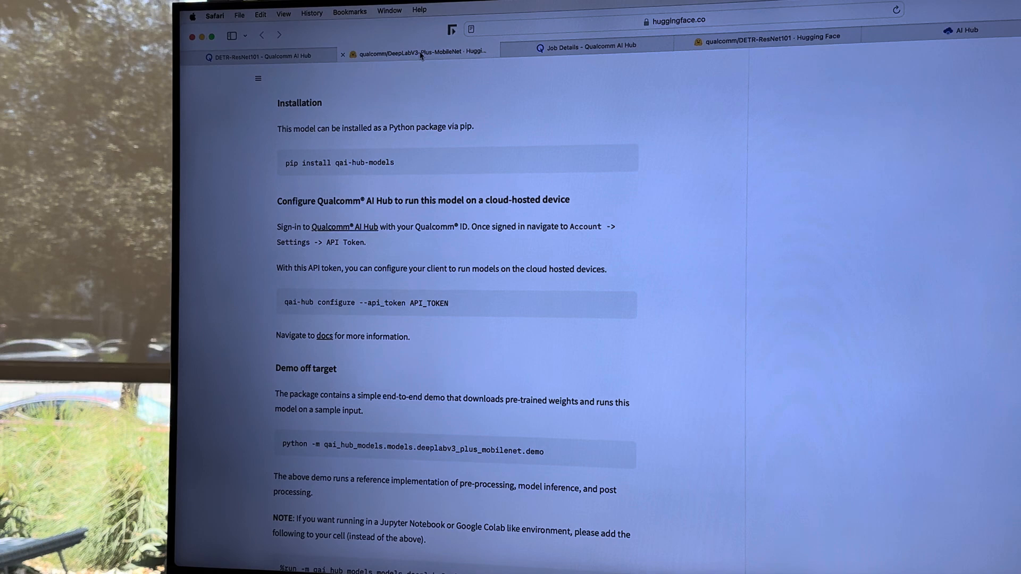
pyautogui.scroll(-3)
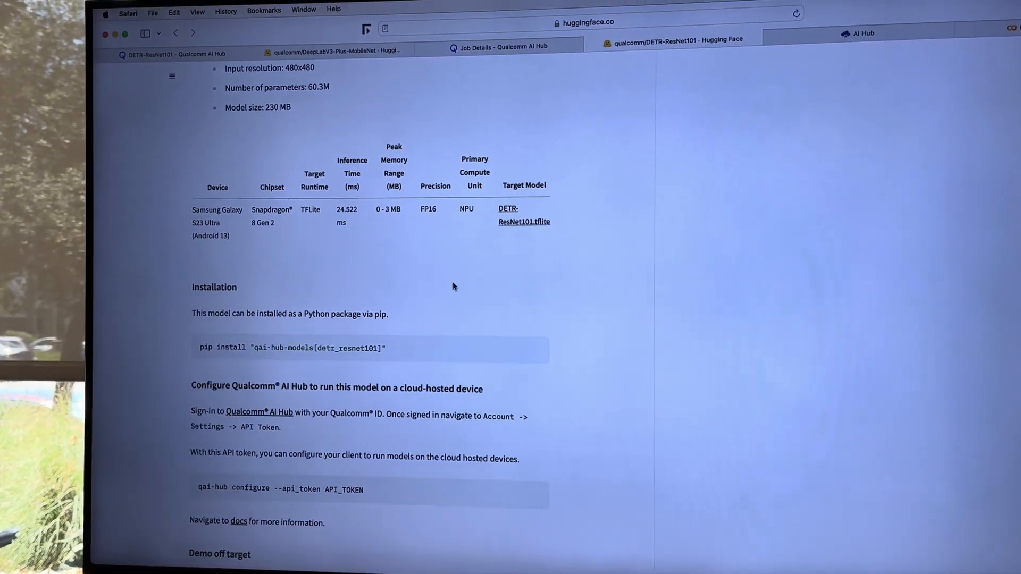
pyautogui.scroll(-3)
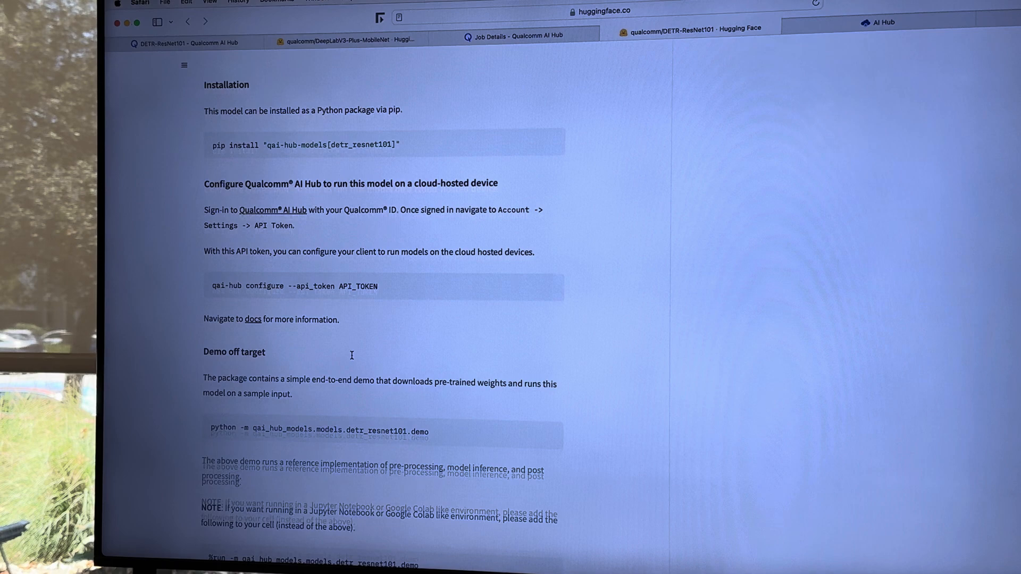
pyautogui.scroll(-3)
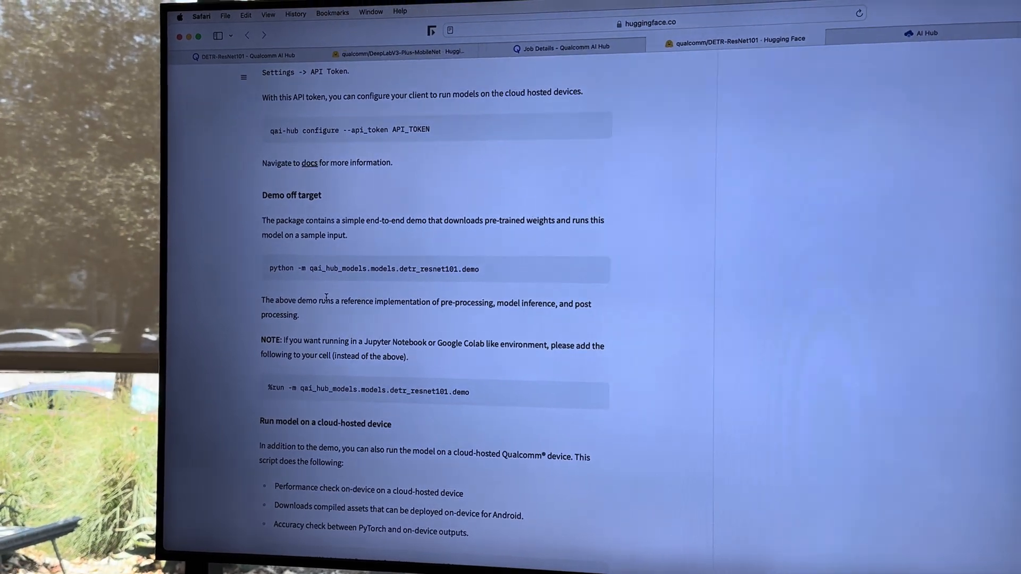
pyautogui.scroll(-3)
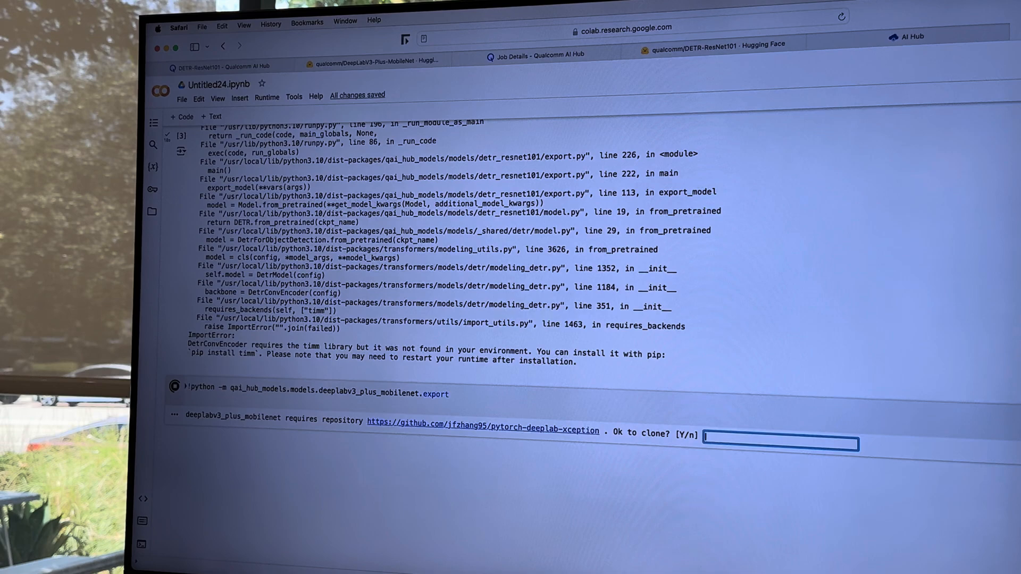
# Answer Y to the clone prompt so deeplabv3_plus_mobilenet compile, profile and inference jobs are scheduled.
pyautogui.write('Y')
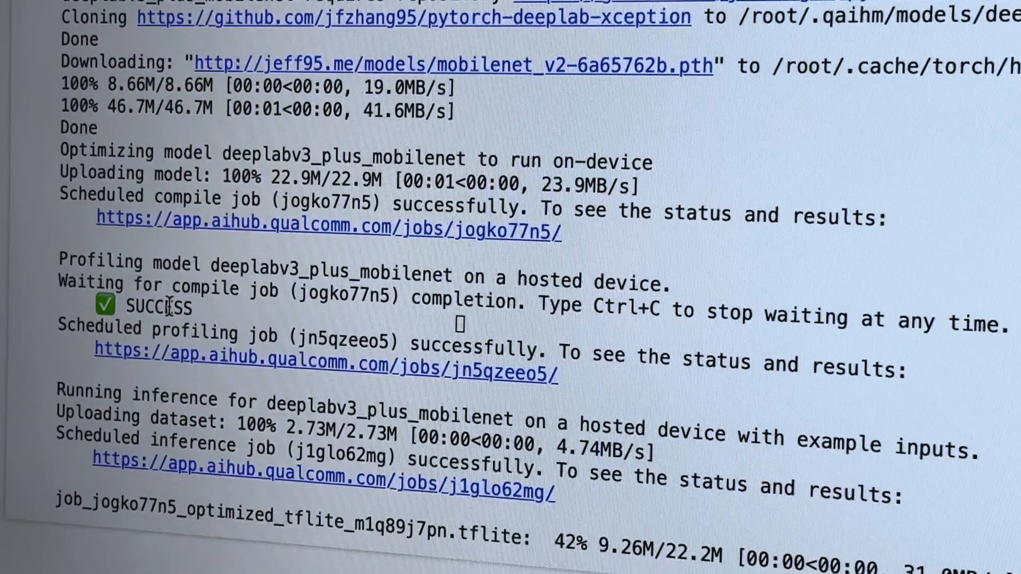
pyautogui.scroll(-3)
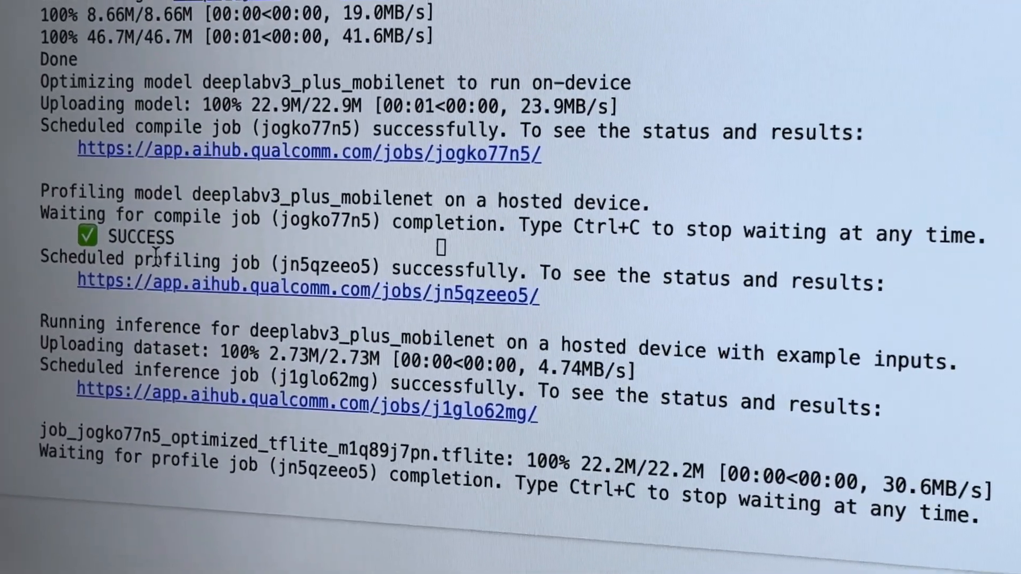